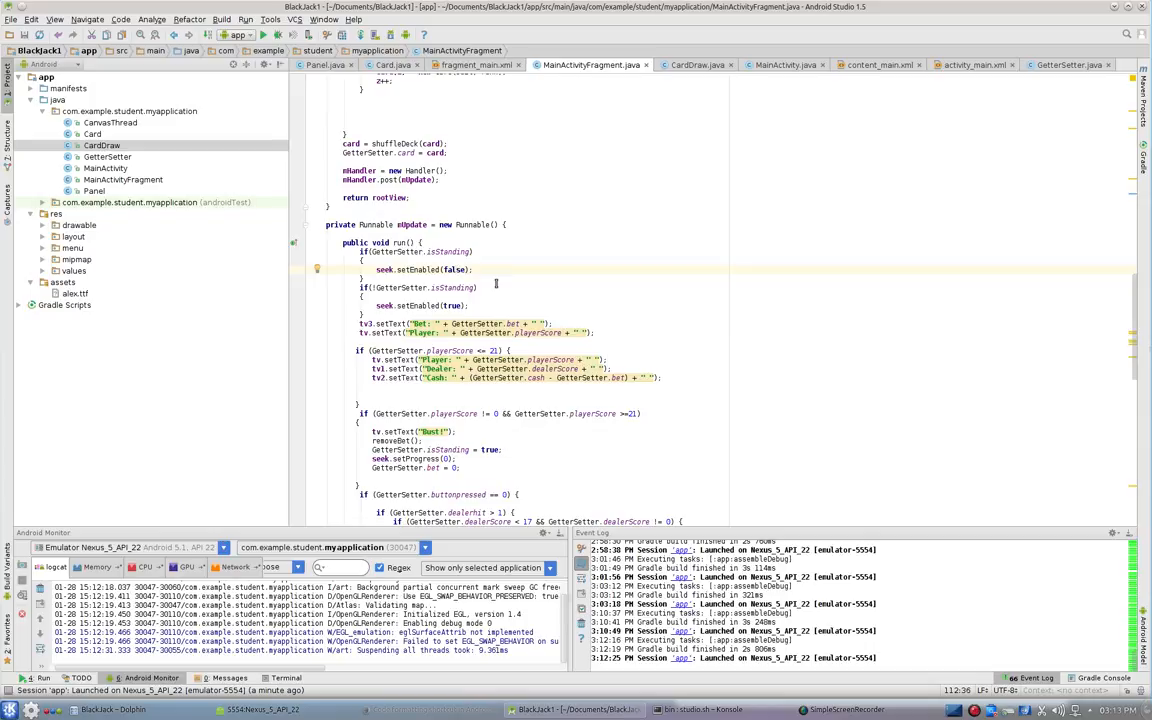
Step: Bring the Nexus_5_API_22 emulator running BlackJack (player 13, dealer 20) to the front
{"action": "left_click", "coordinate": [443, 288]}
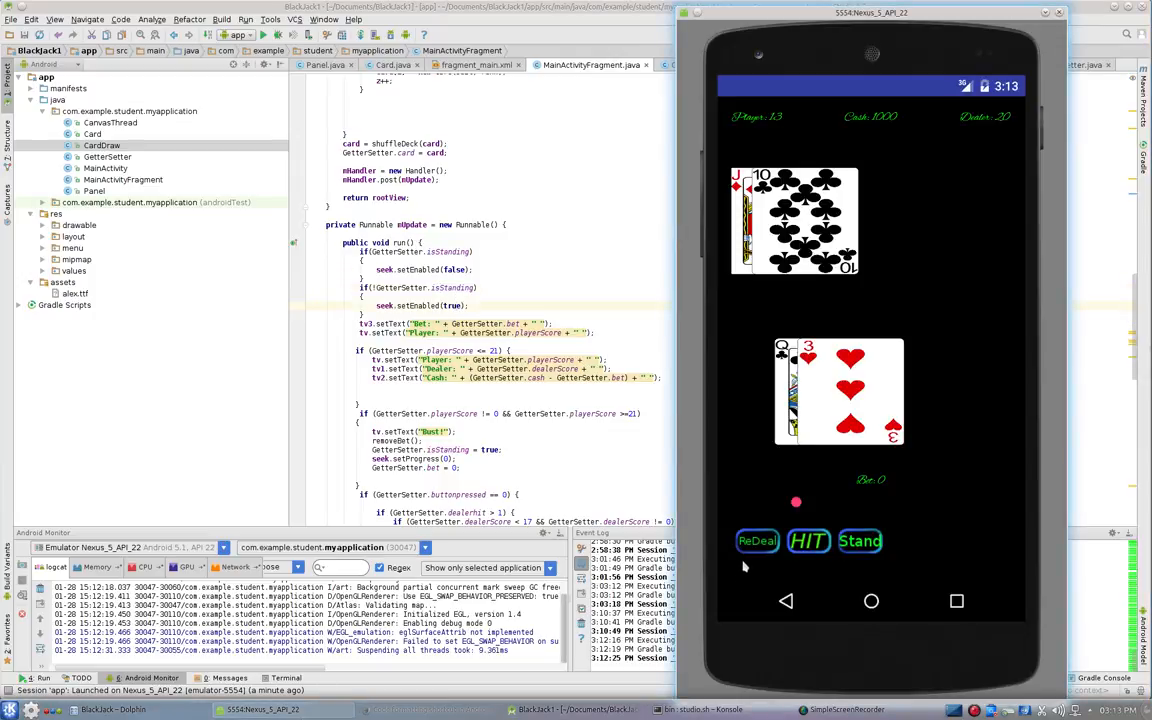
Step: Hit on the 13-point hand, drawing 6 and 8 and busting
{"action": "left_click", "coordinate": [808, 541]}
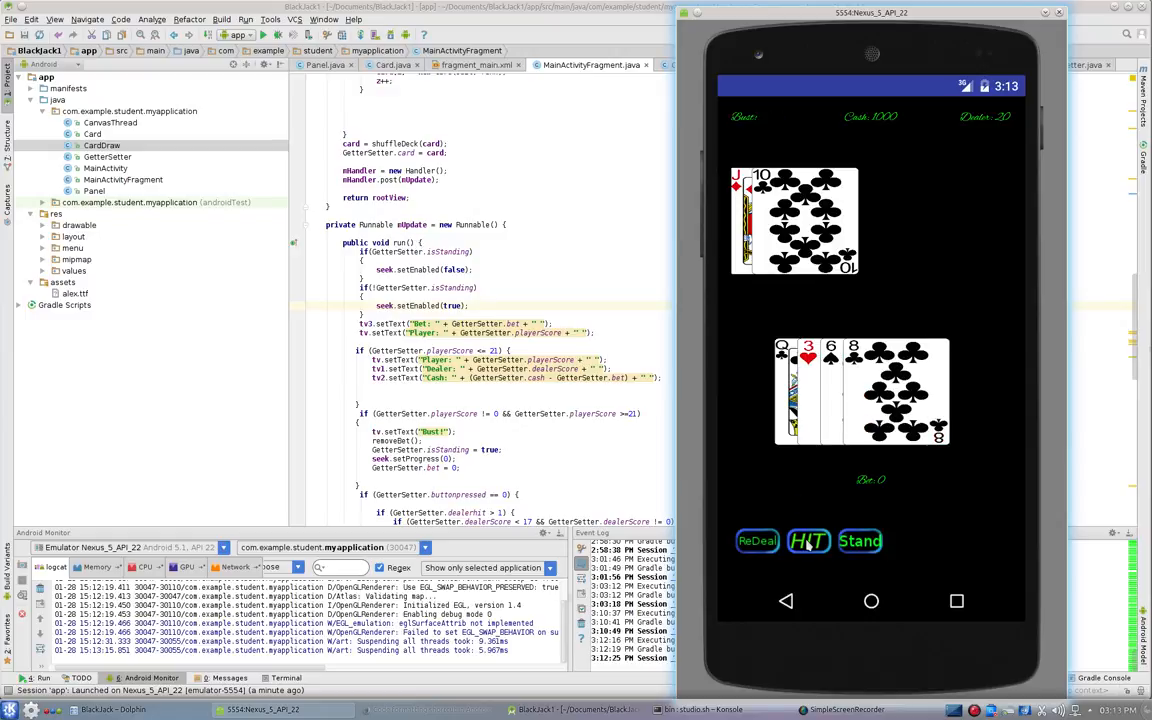
{"action": "mouse_move", "coordinate": [858, 503]}
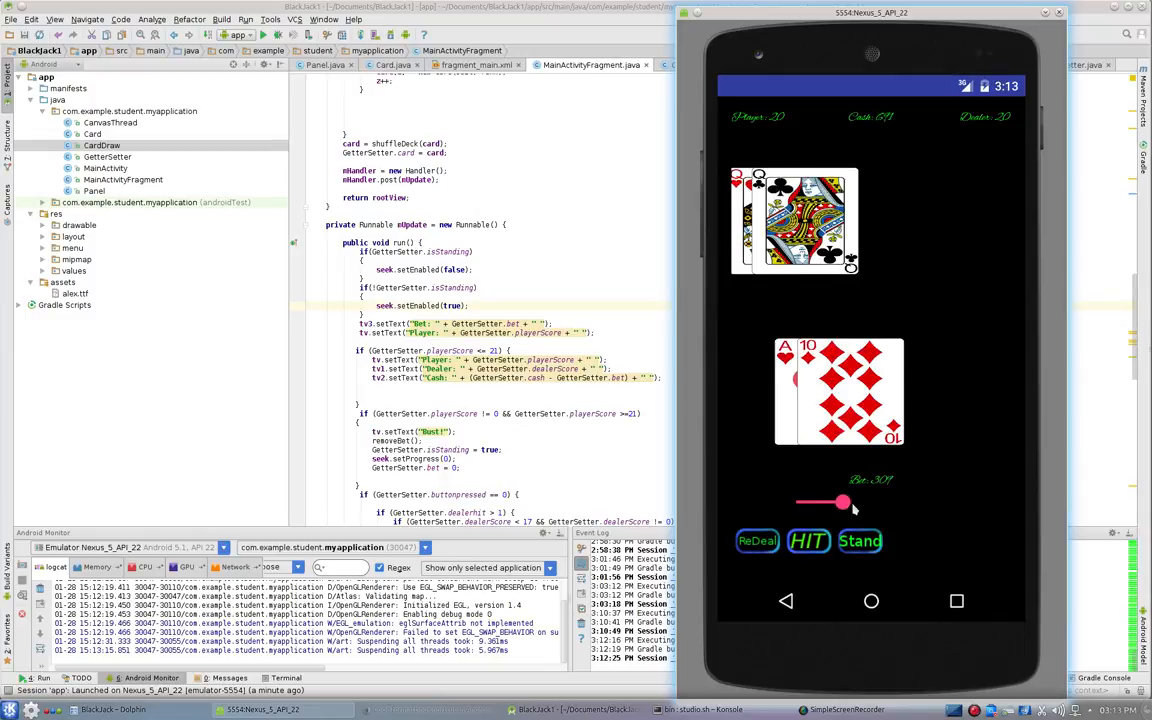
Step: Set the bet seek bar to 313, then re-deal a new hand (player 12, dealer 9)
{"action": "left_click_drag", "start_coordinate": [840, 502], "coordinate": [855, 502]}
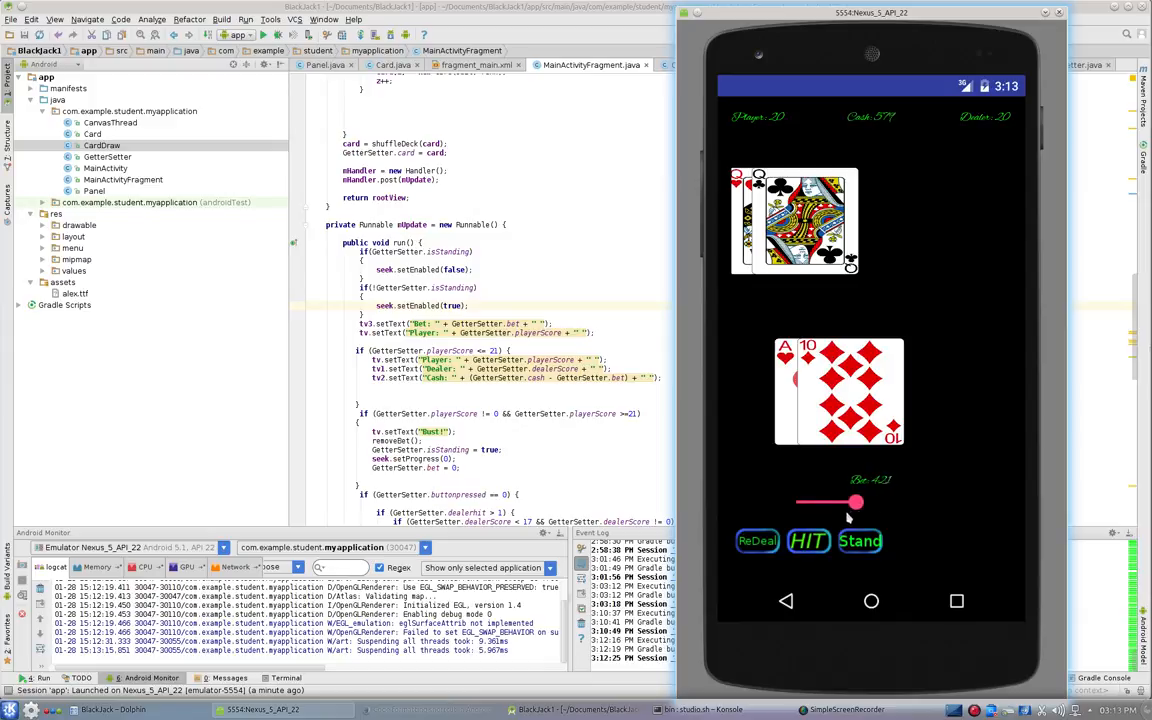
{"action": "left_click_drag", "start_coordinate": [855, 501], "coordinate": [835, 501]}
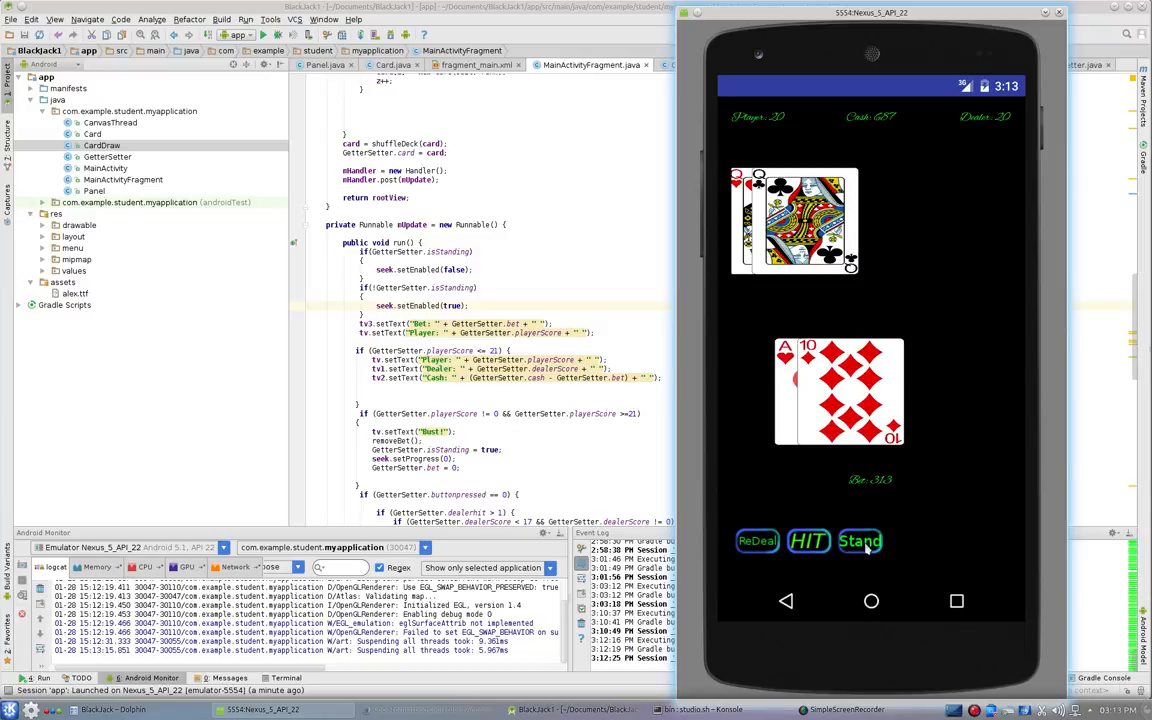
{"action": "left_click", "coordinate": [756, 541]}
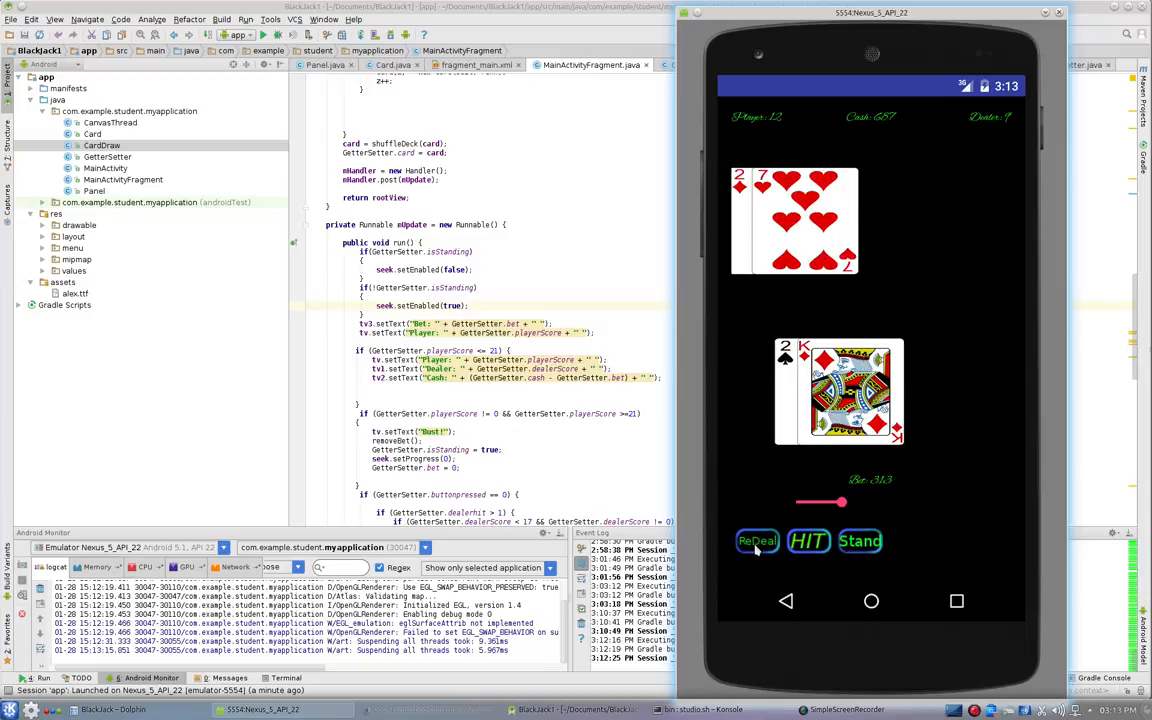